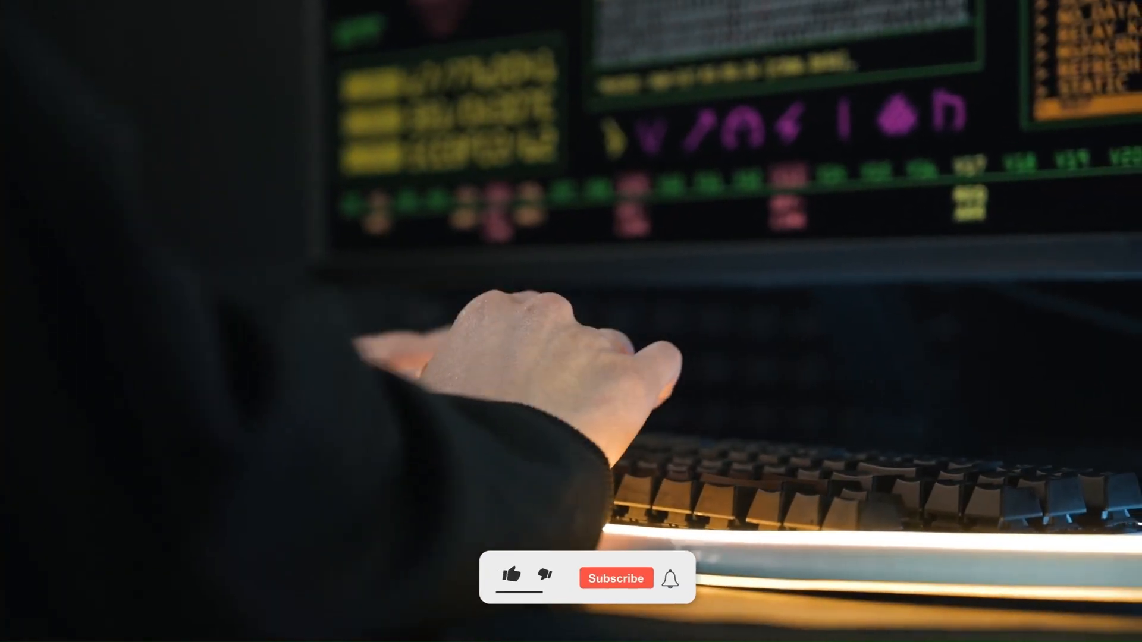
{"action": "left_click", "coordinate": [514, 579]}
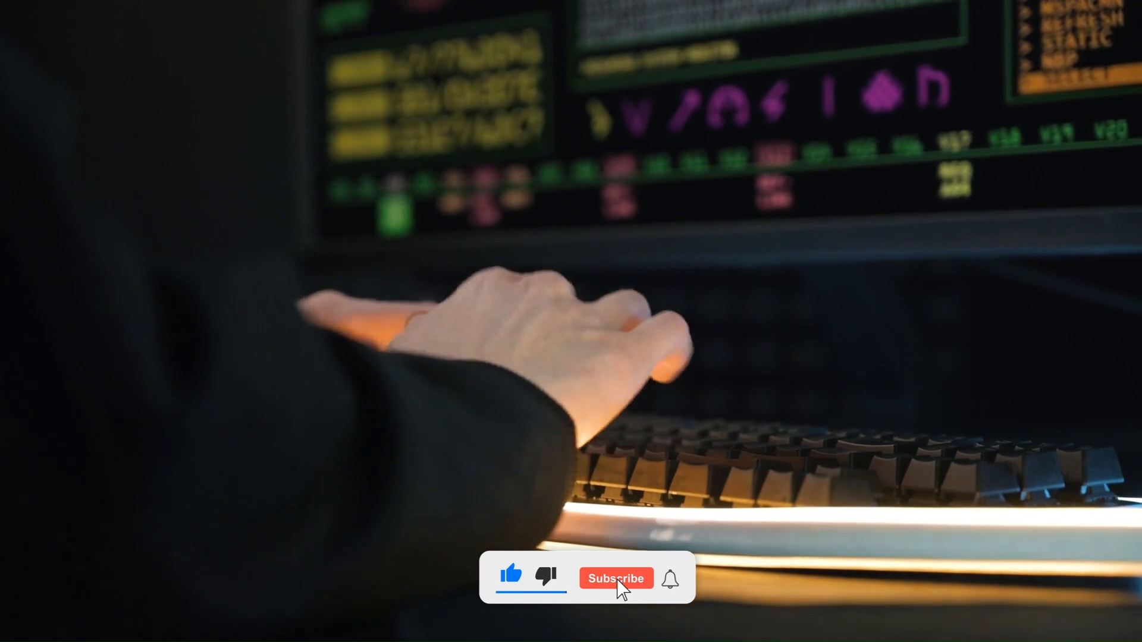
{"action": "left_click", "coordinate": [617, 578]}
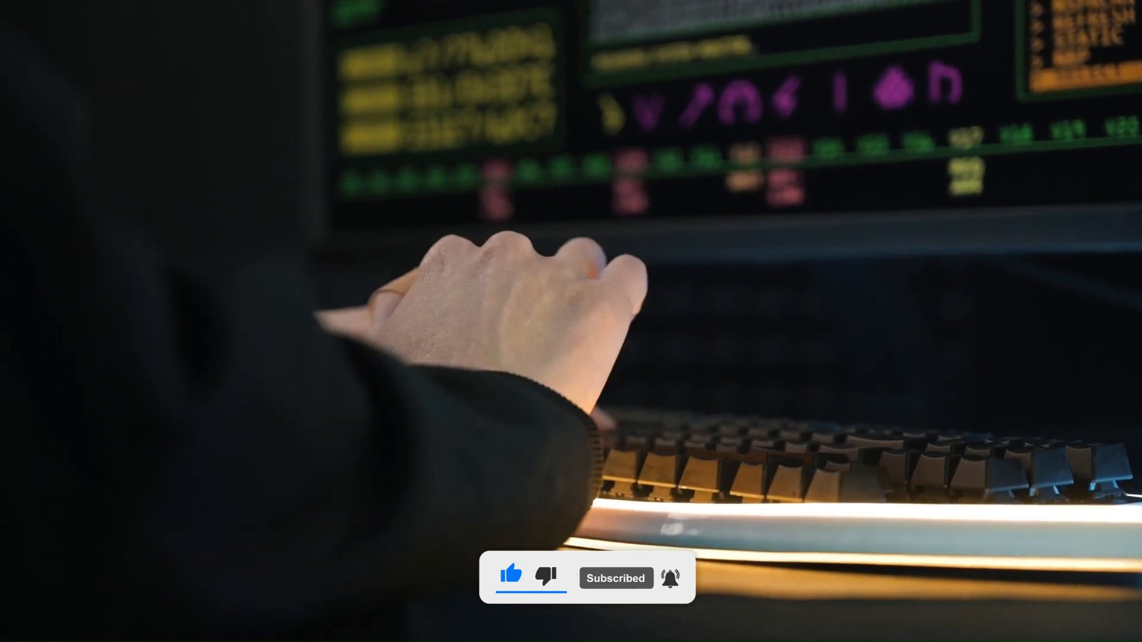